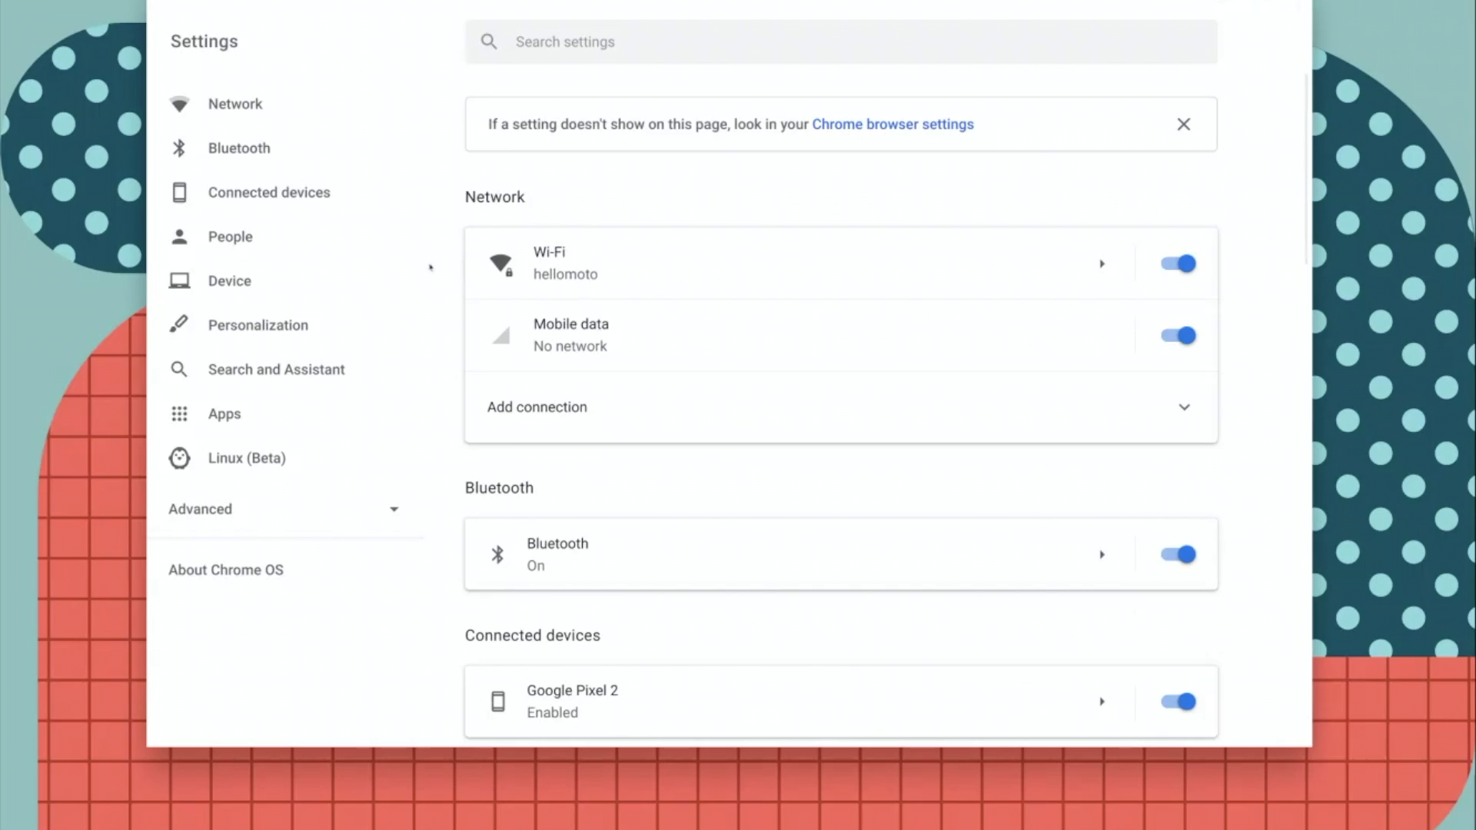
- Go to Device, then the Displays page showing Night Light options
click(229, 281)
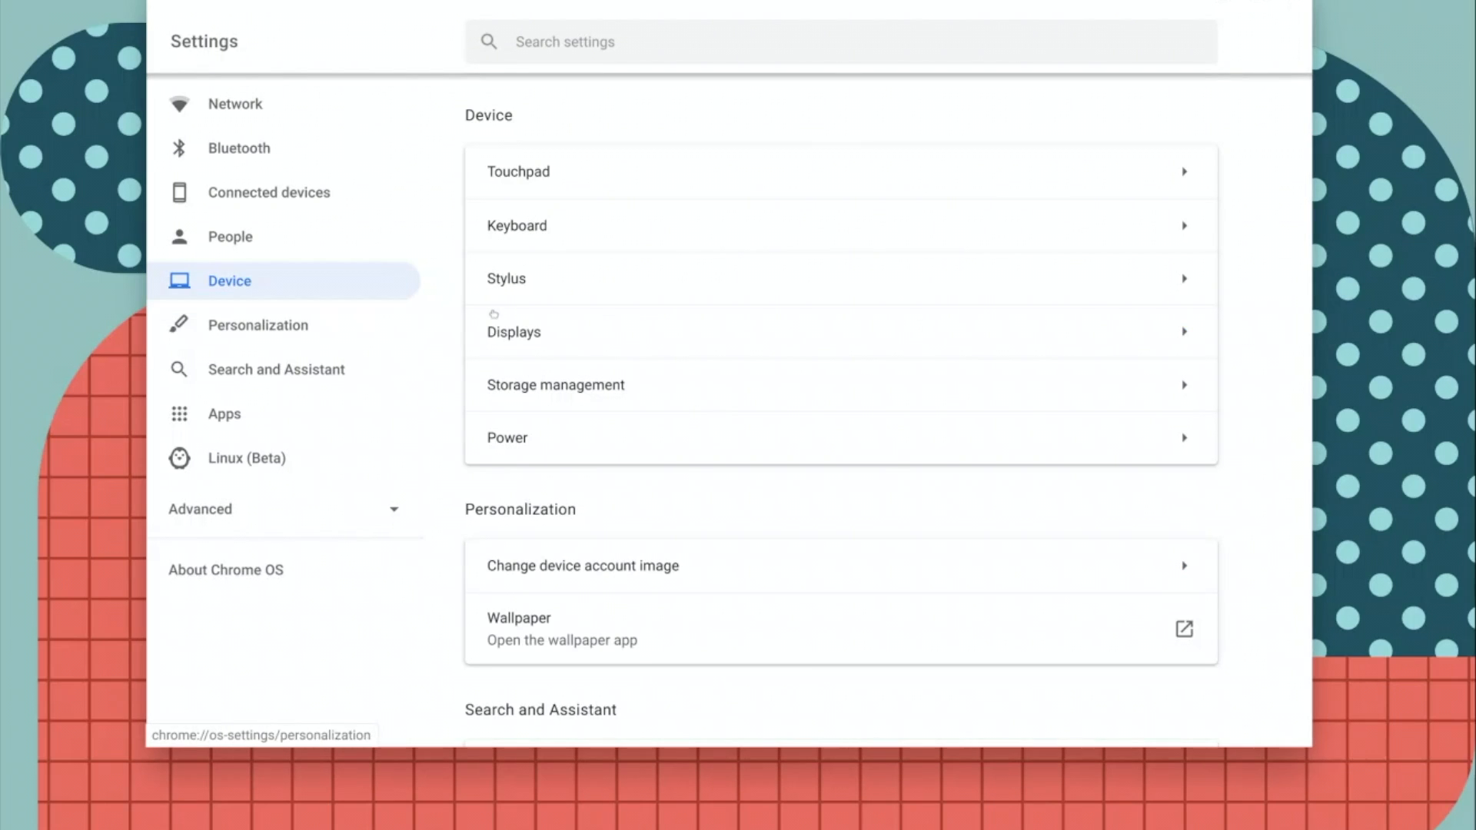
click(840, 332)
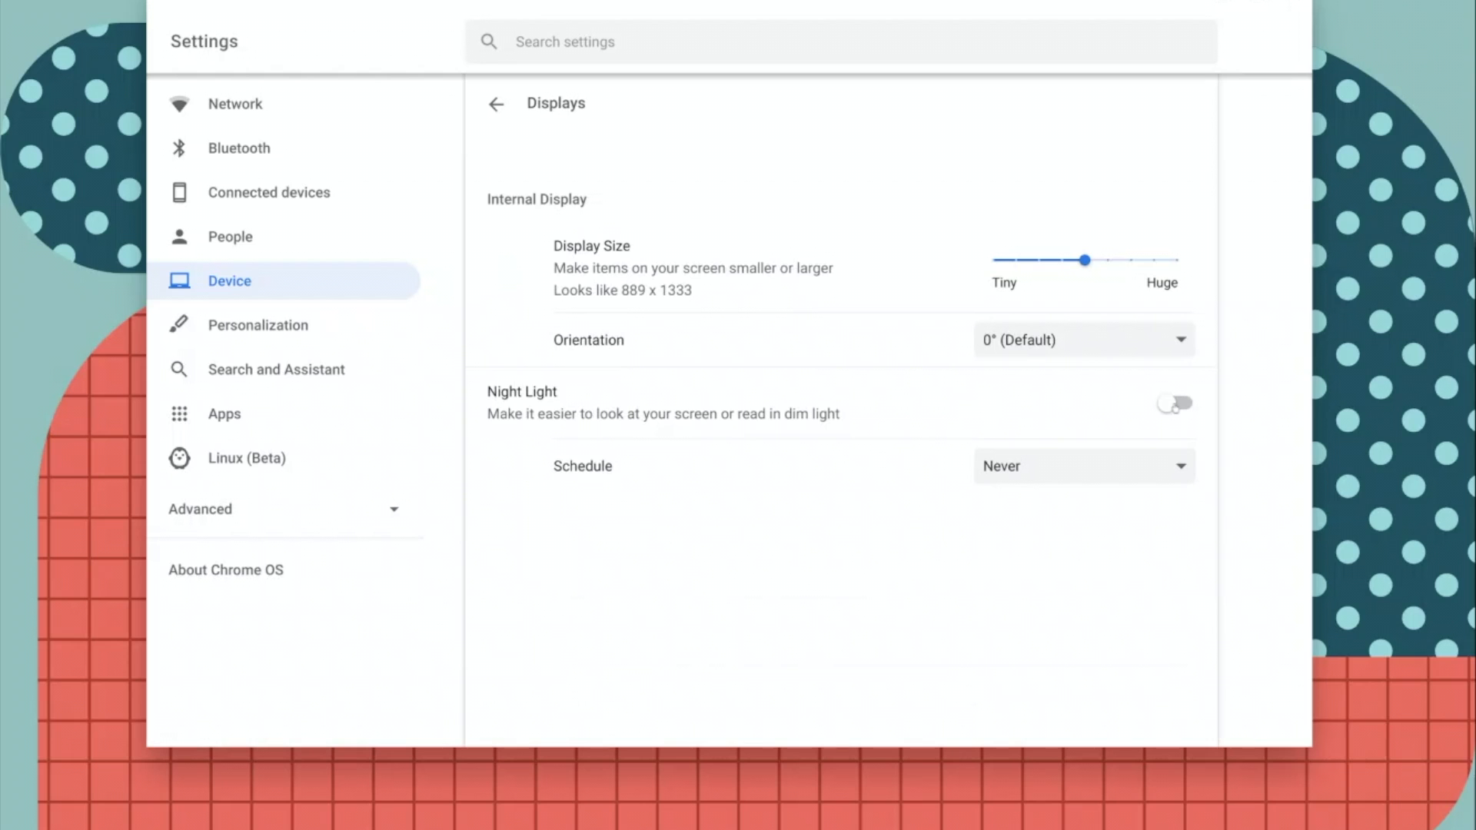
- Switch Night Light on and show its schedule choices: Never, Sunset to Sunrise, Custom
click(1173, 402)
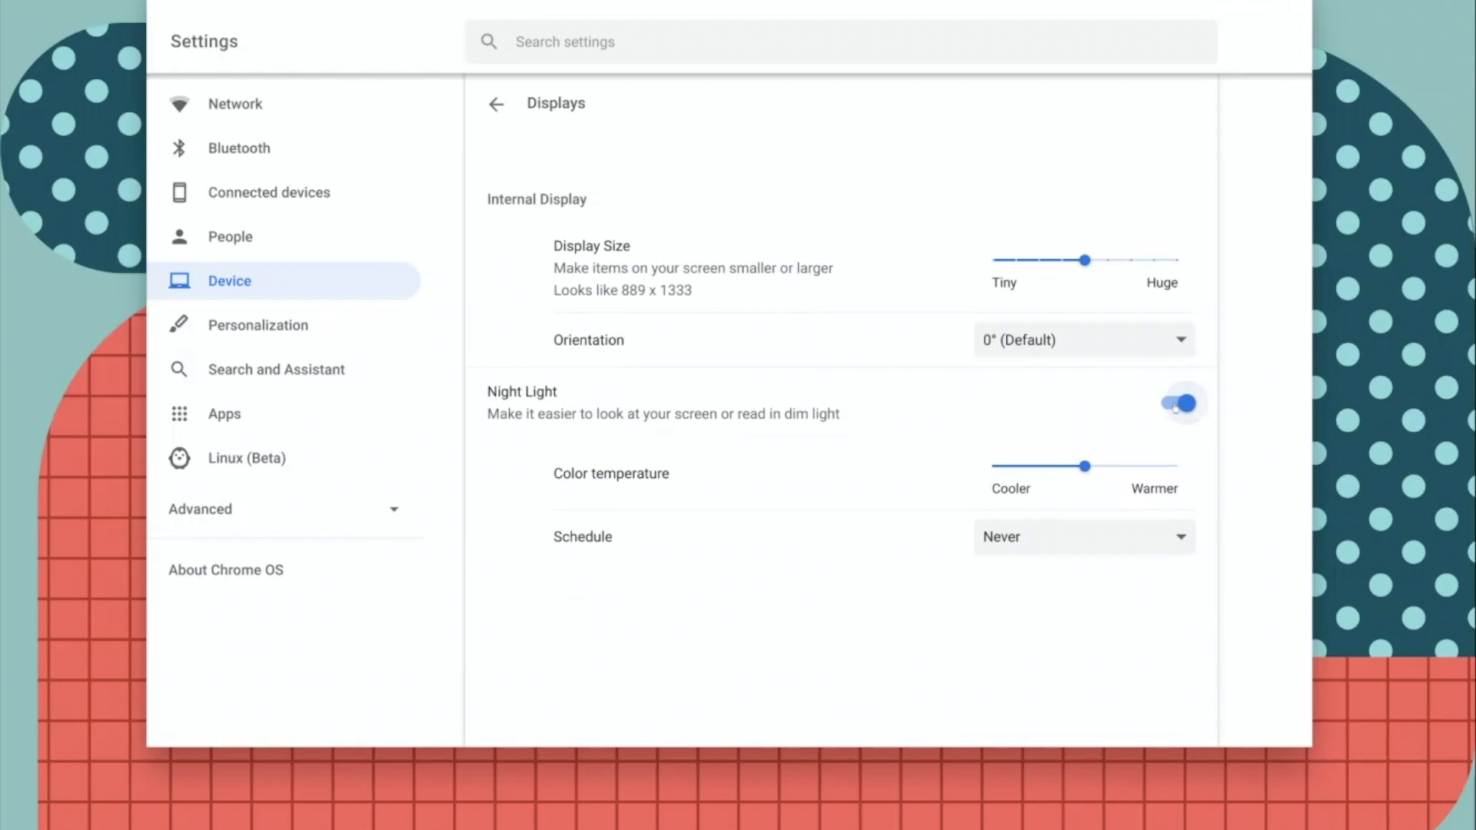
click(1186, 403)
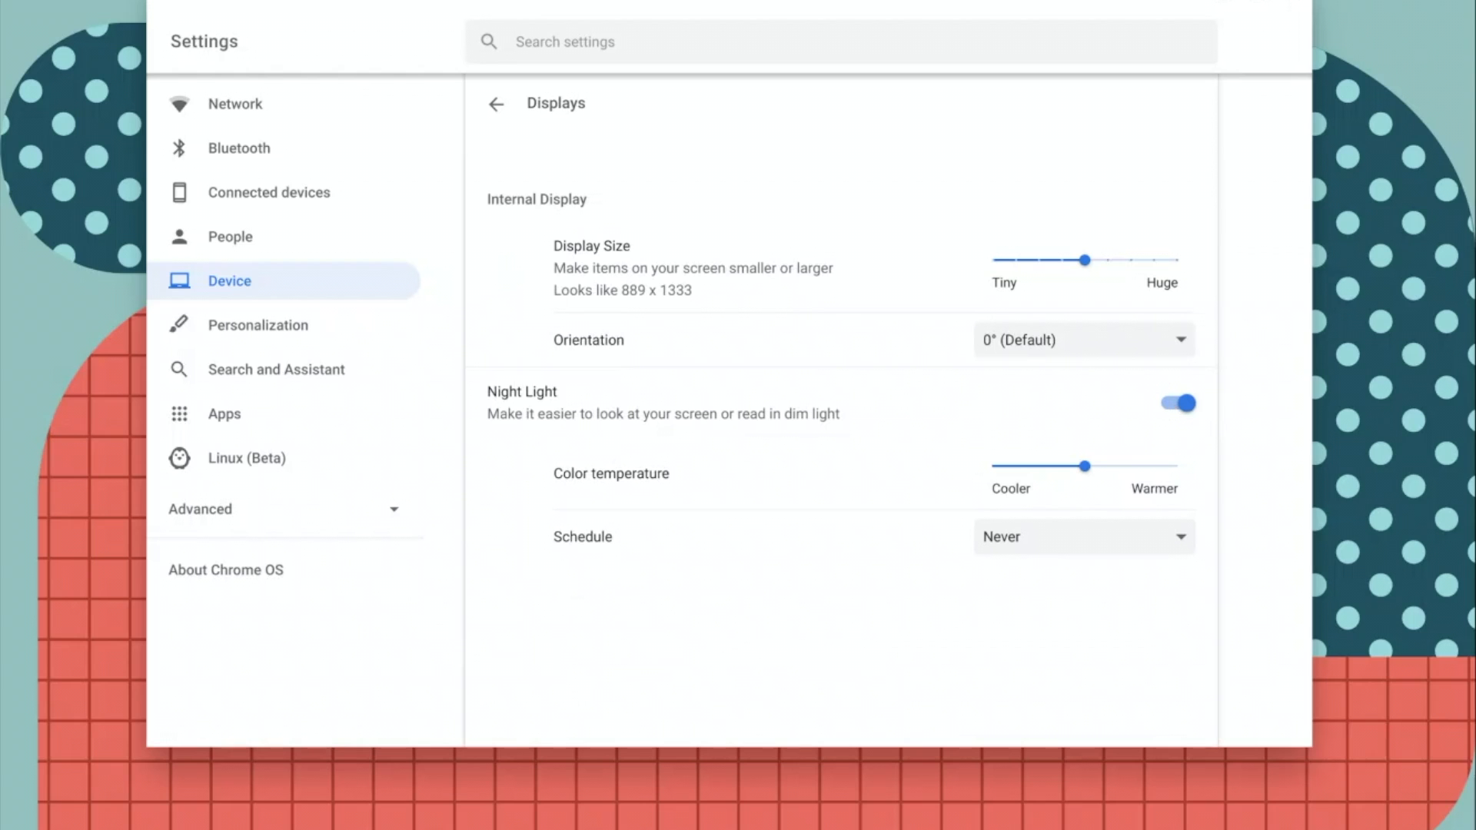
mouse_move(1011, 591)
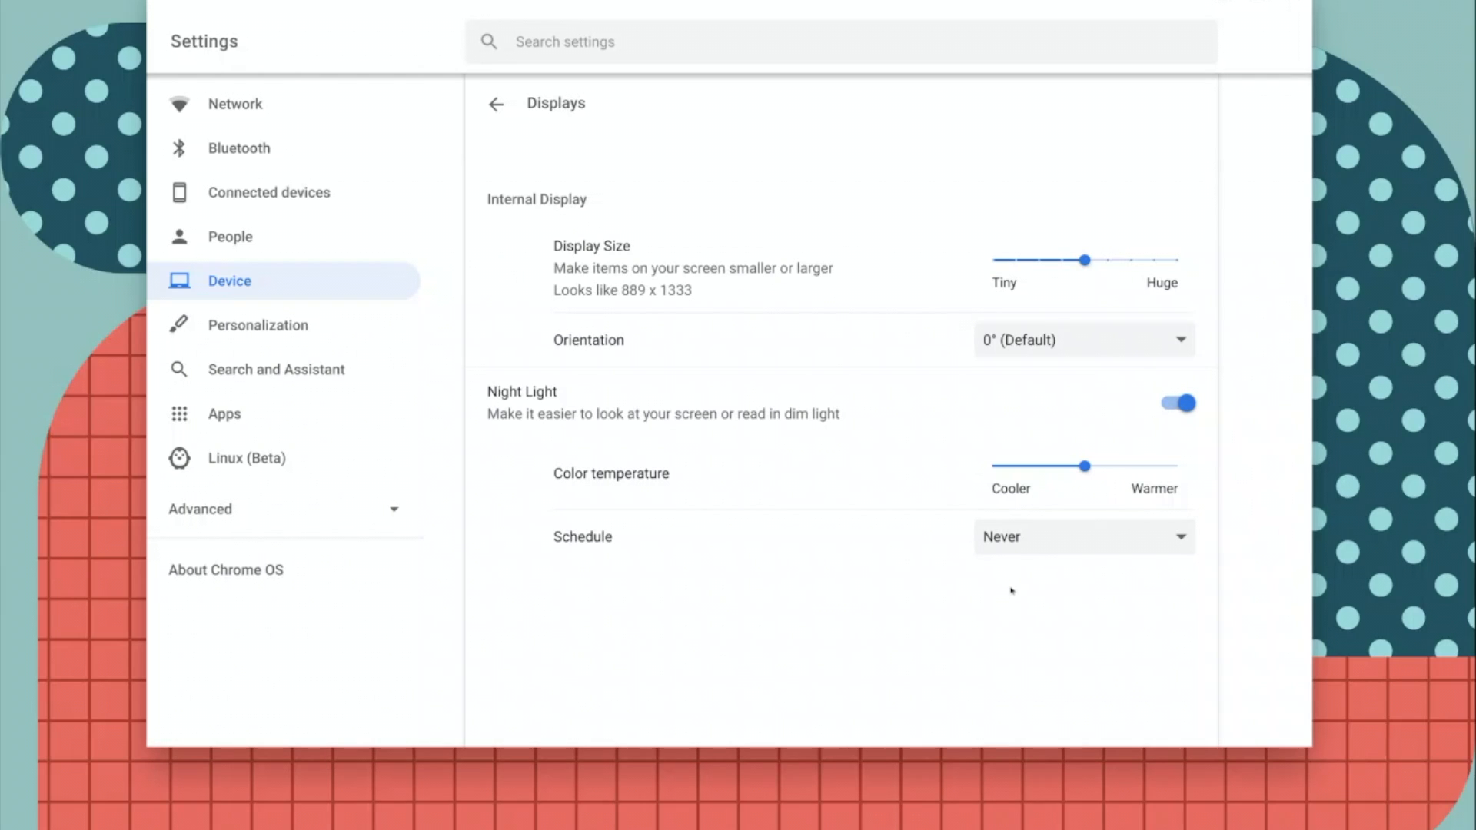
click(1082, 537)
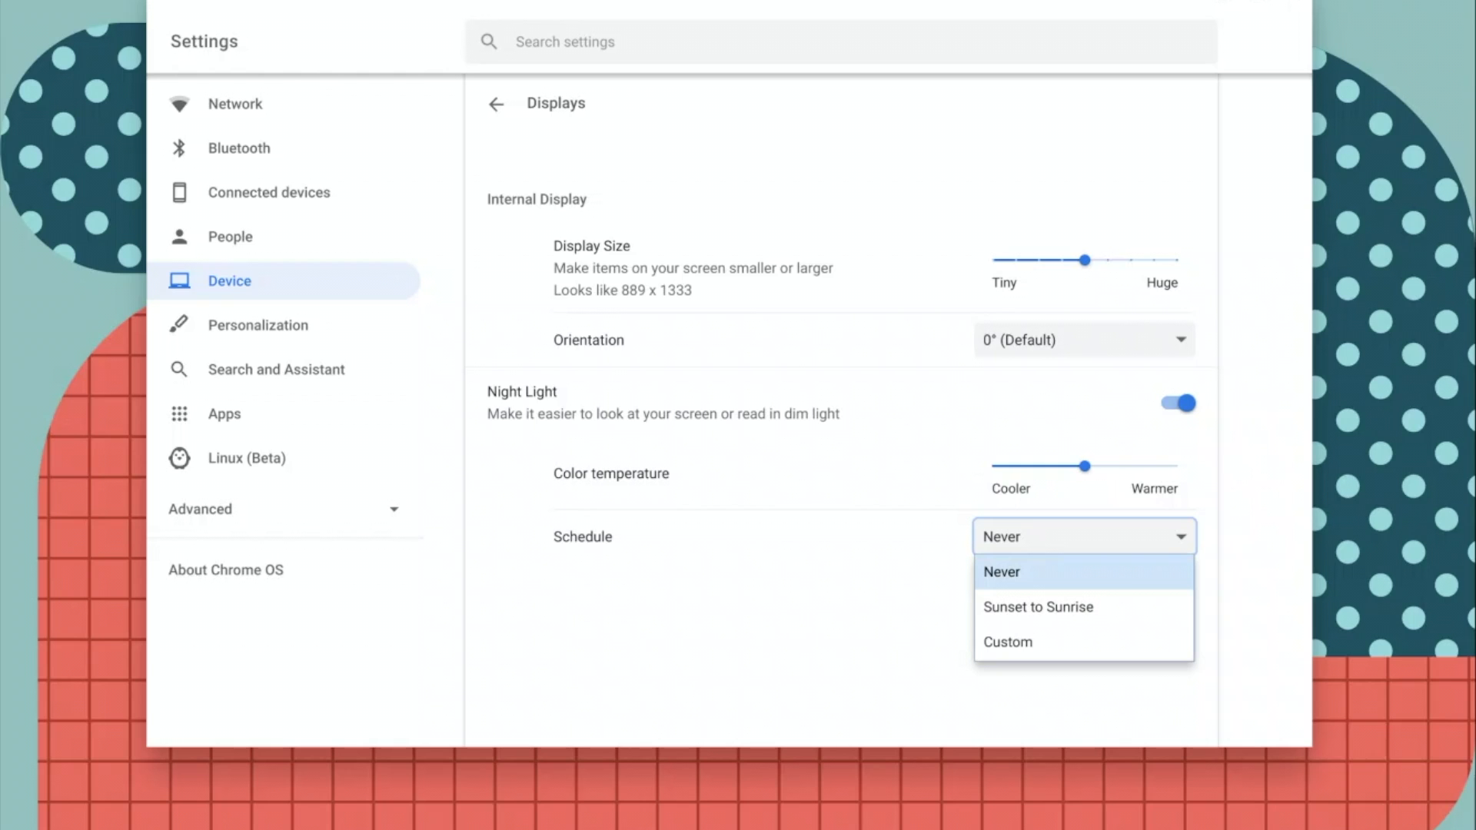
- Choose Sunset to Sunrise, then switch the schedule to Custom (6:00 PM to 6:00 AM)
click(1037, 607)
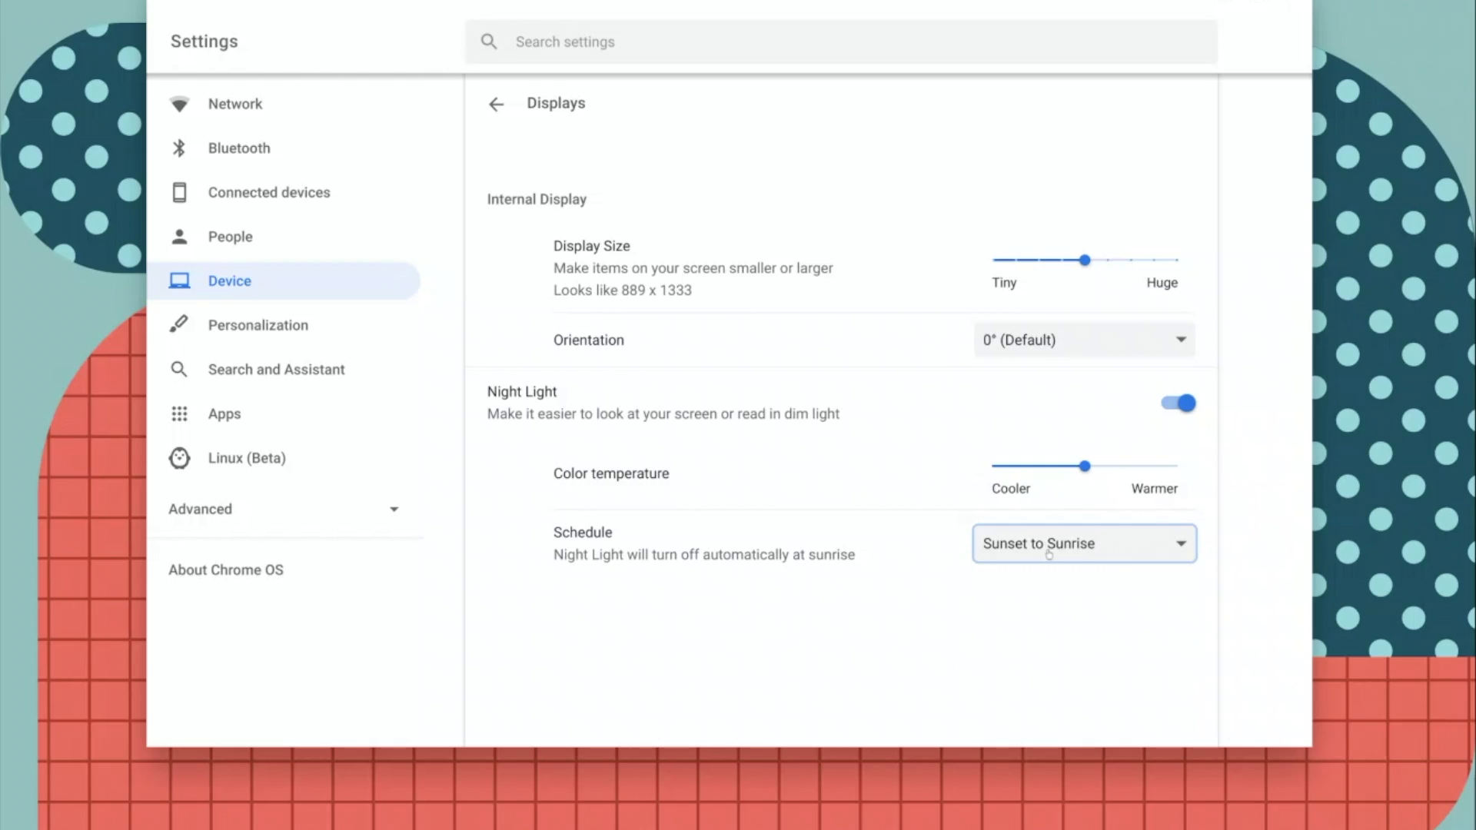
mouse_move(822, 583)
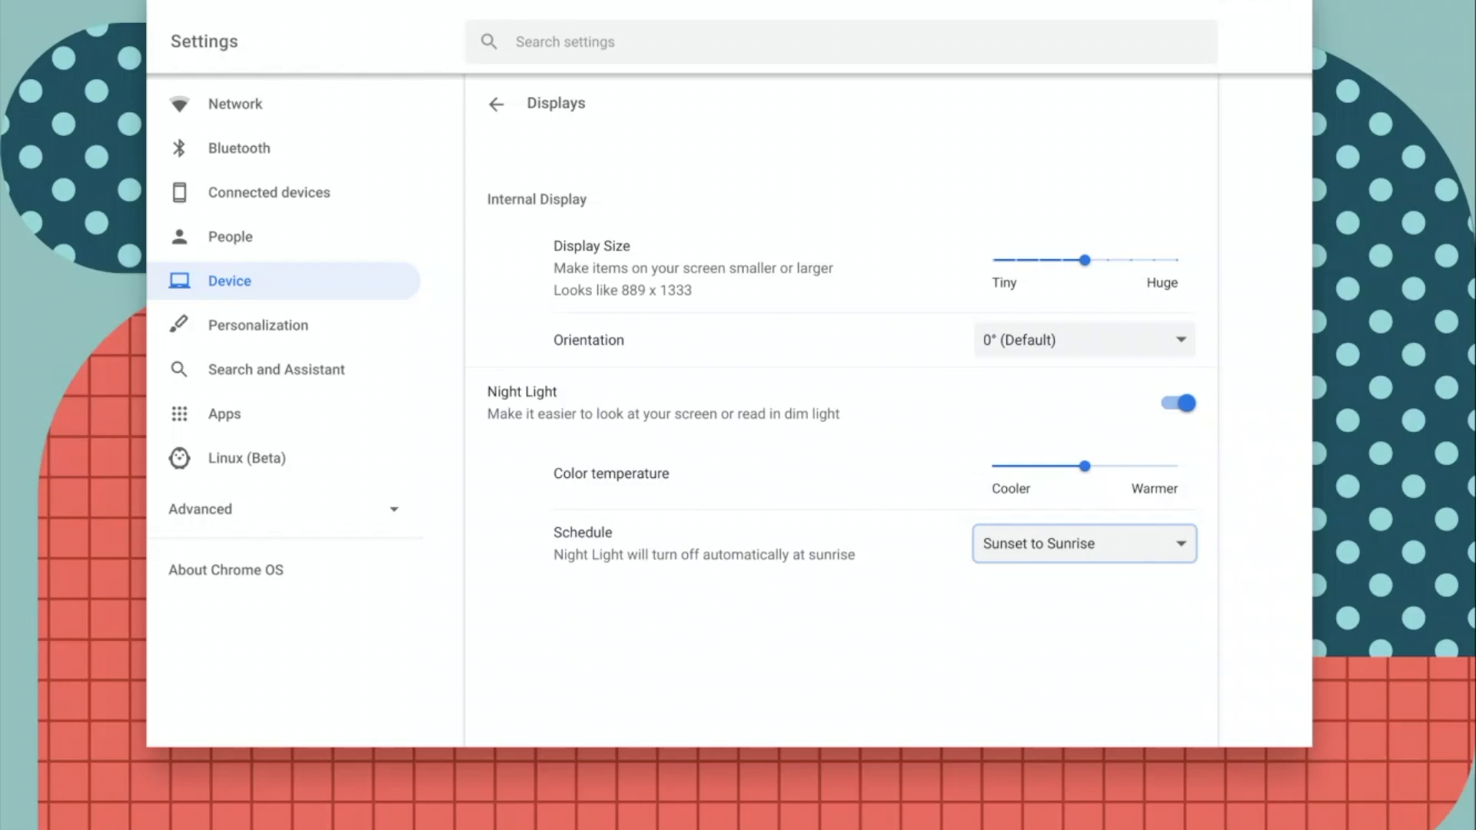
click(1082, 543)
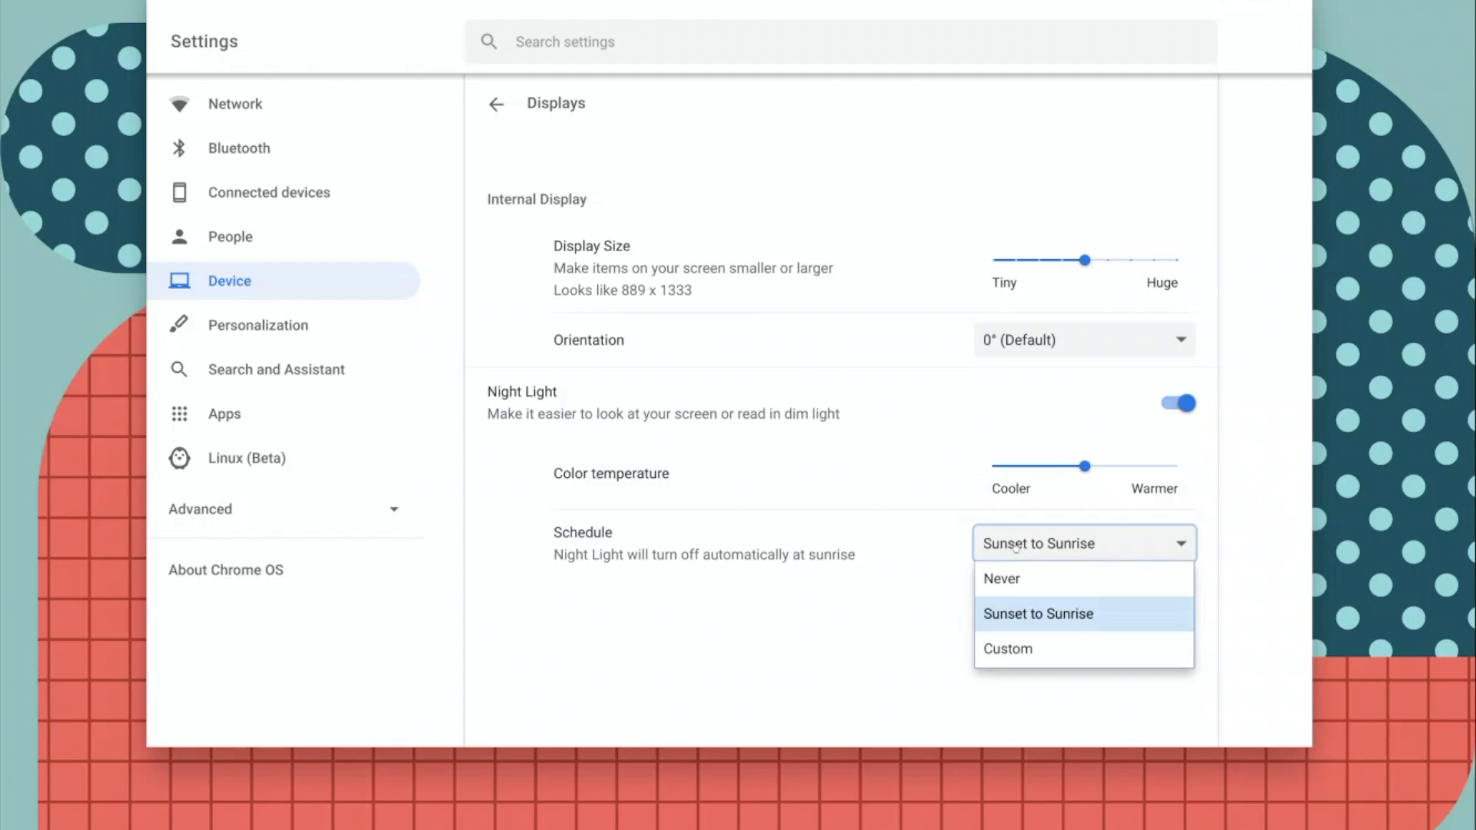
click(1007, 649)
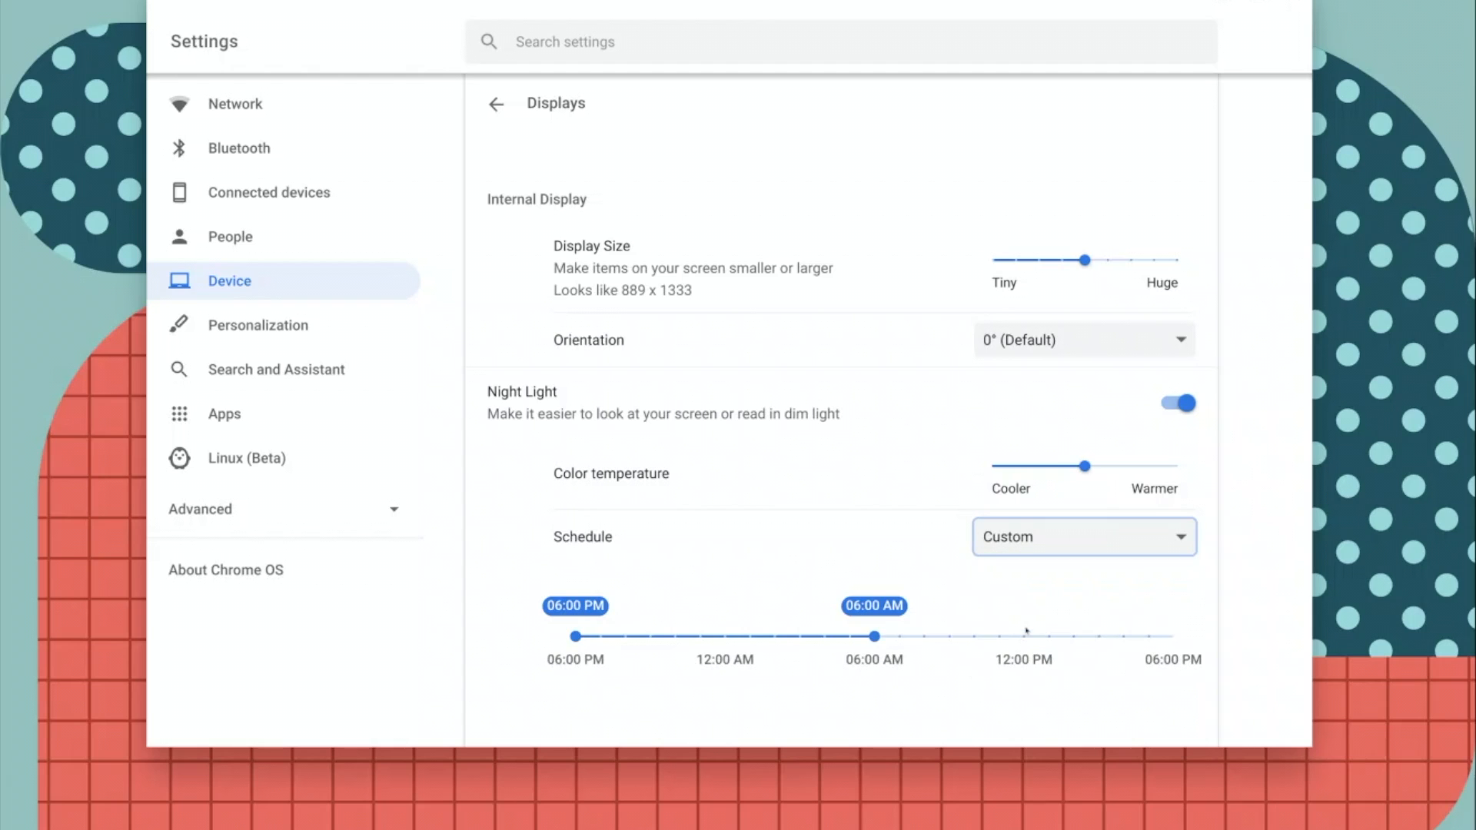
mouse_move(779, 636)
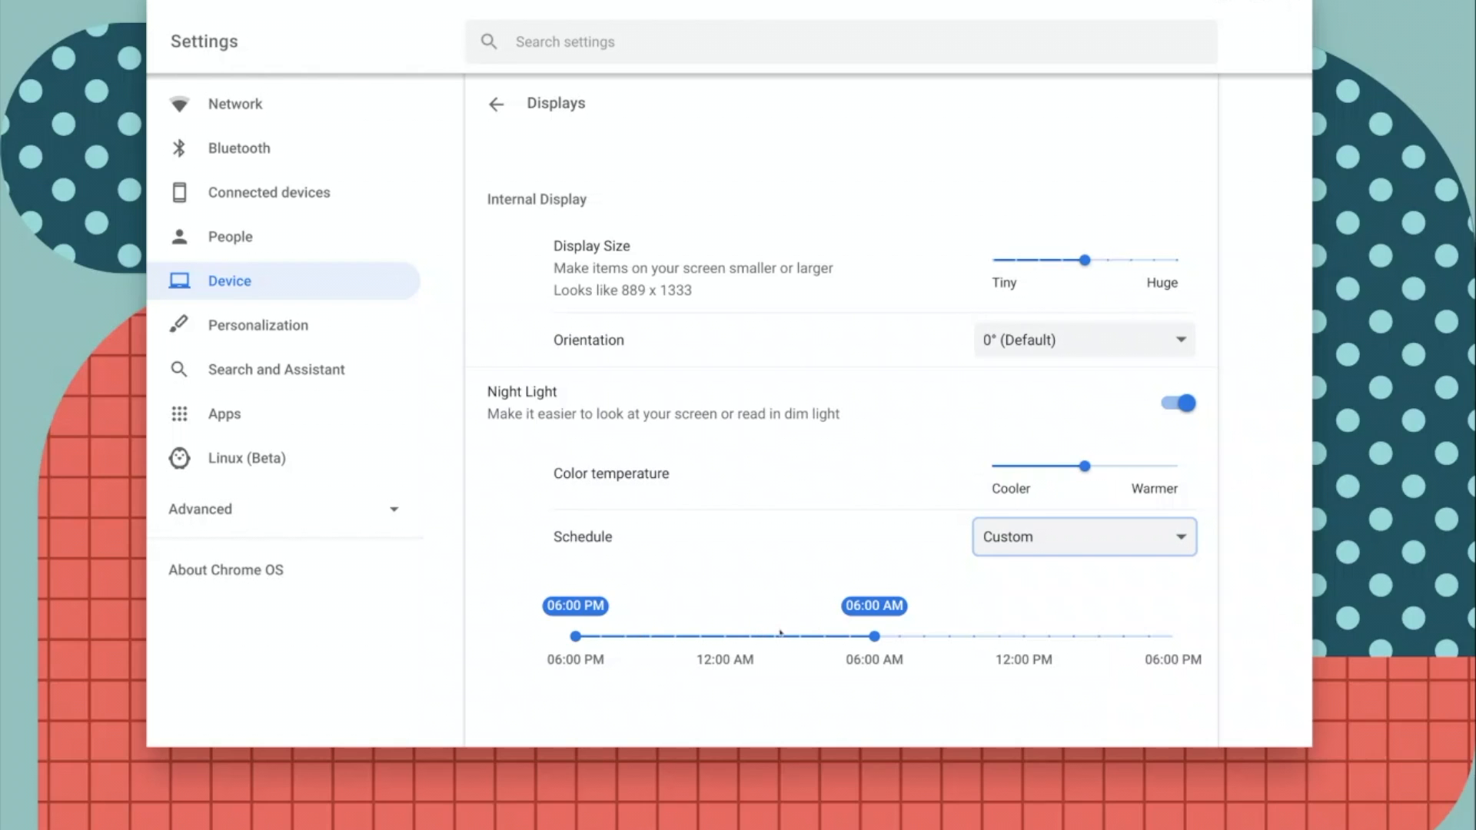
mouse_move(788, 646)
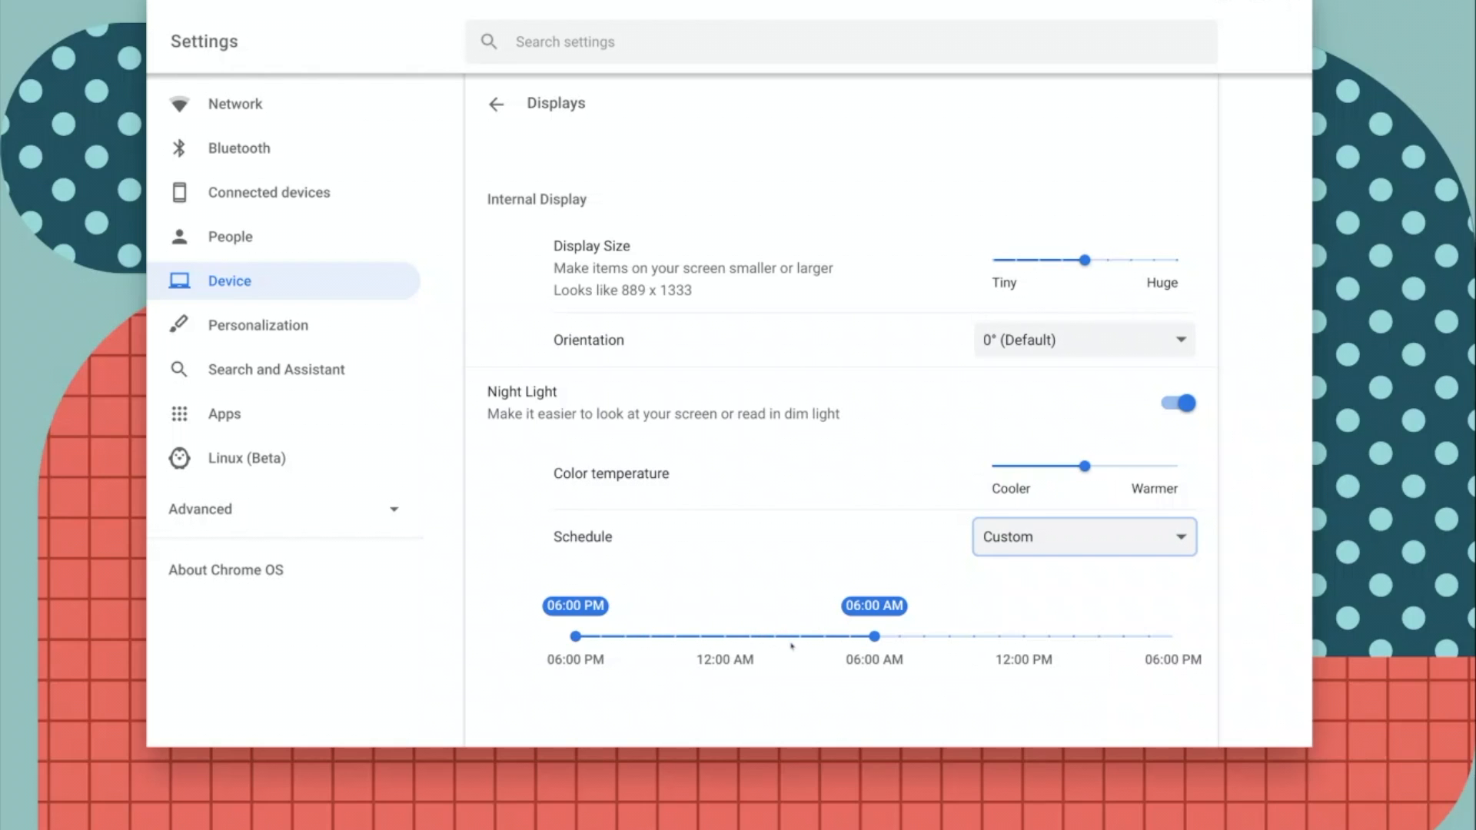
mouse_move(603, 654)
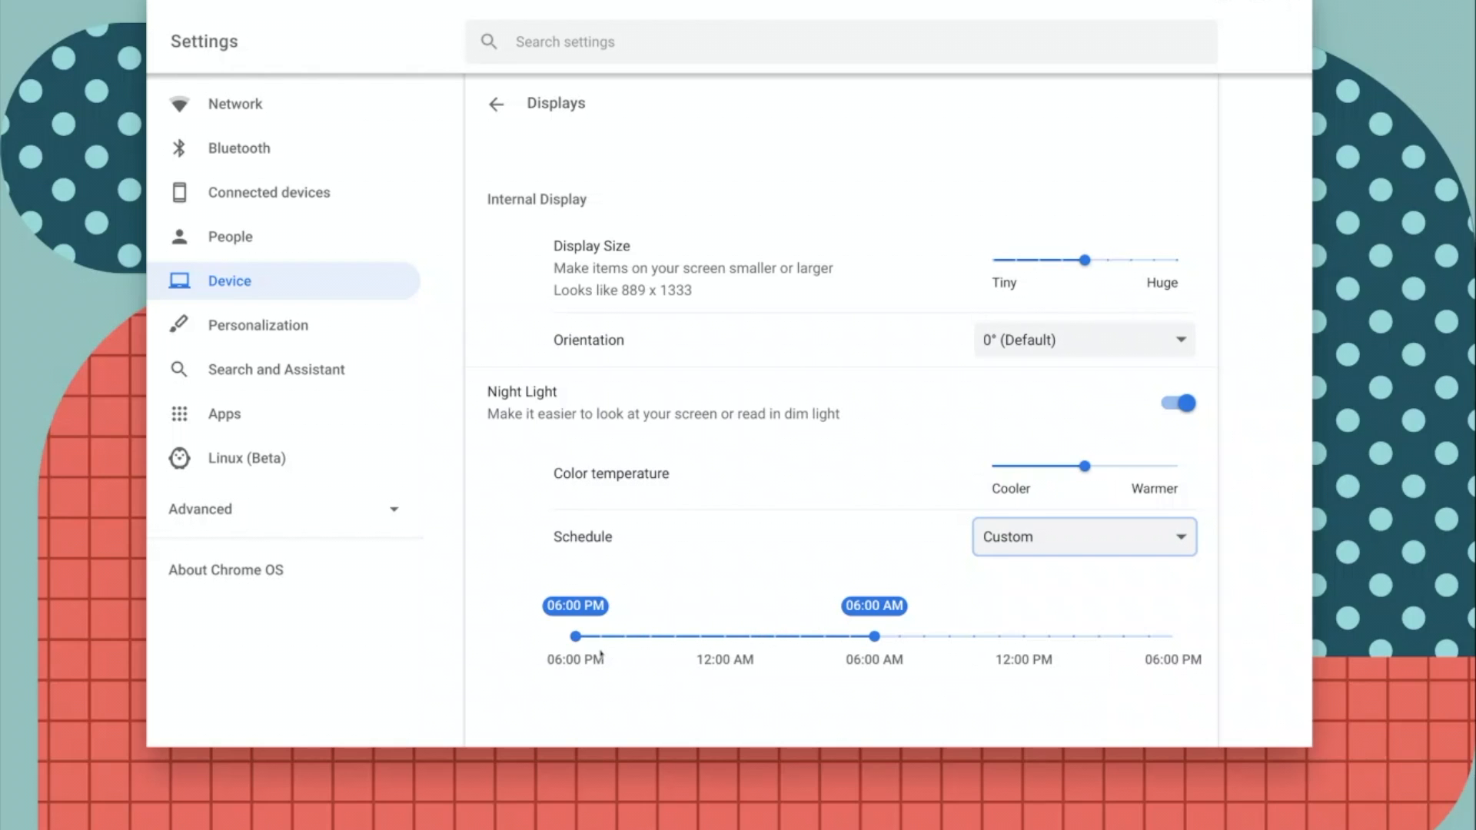
mouse_move(671, 654)
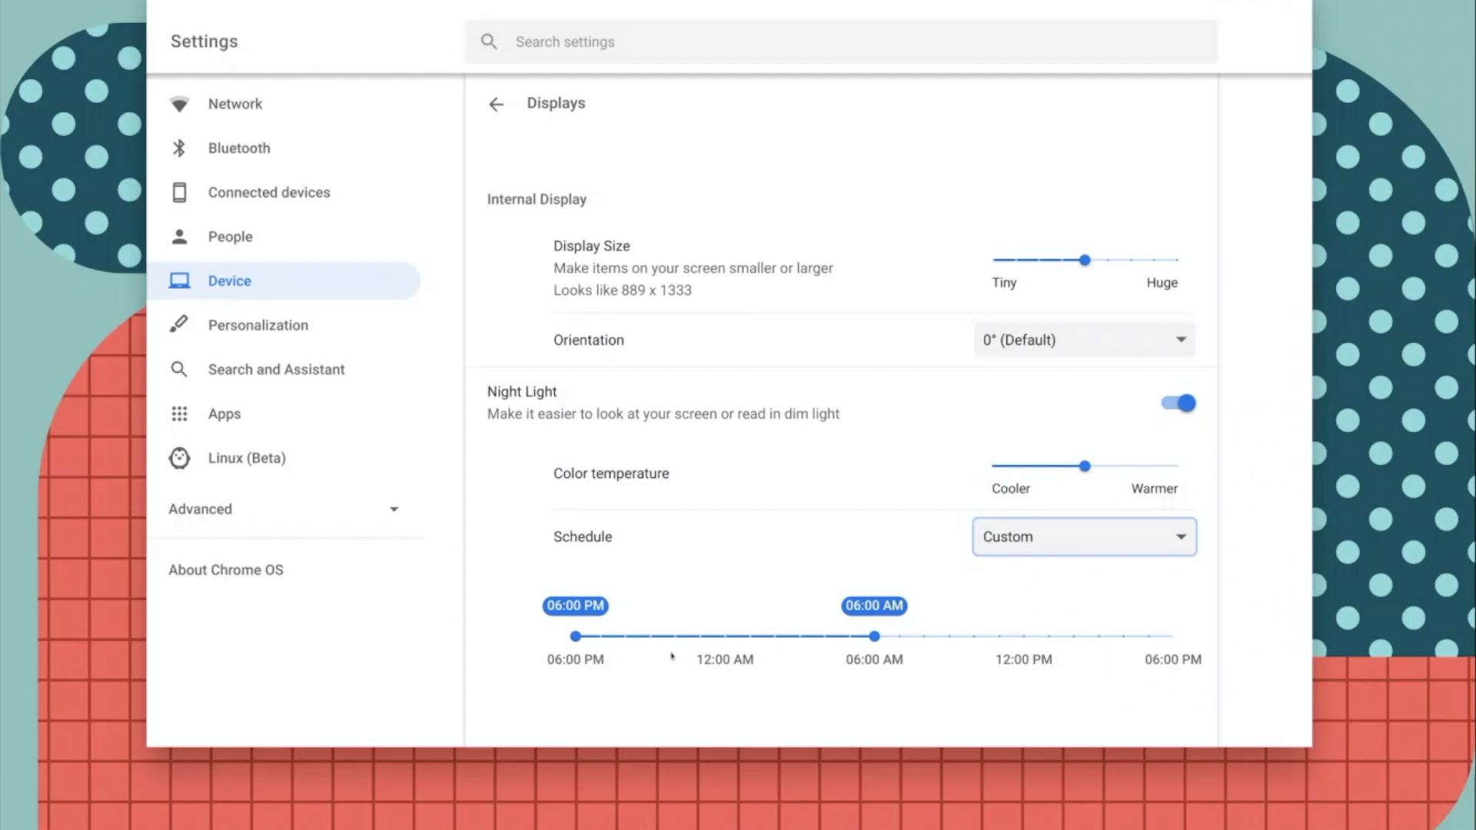
mouse_move(1025, 640)
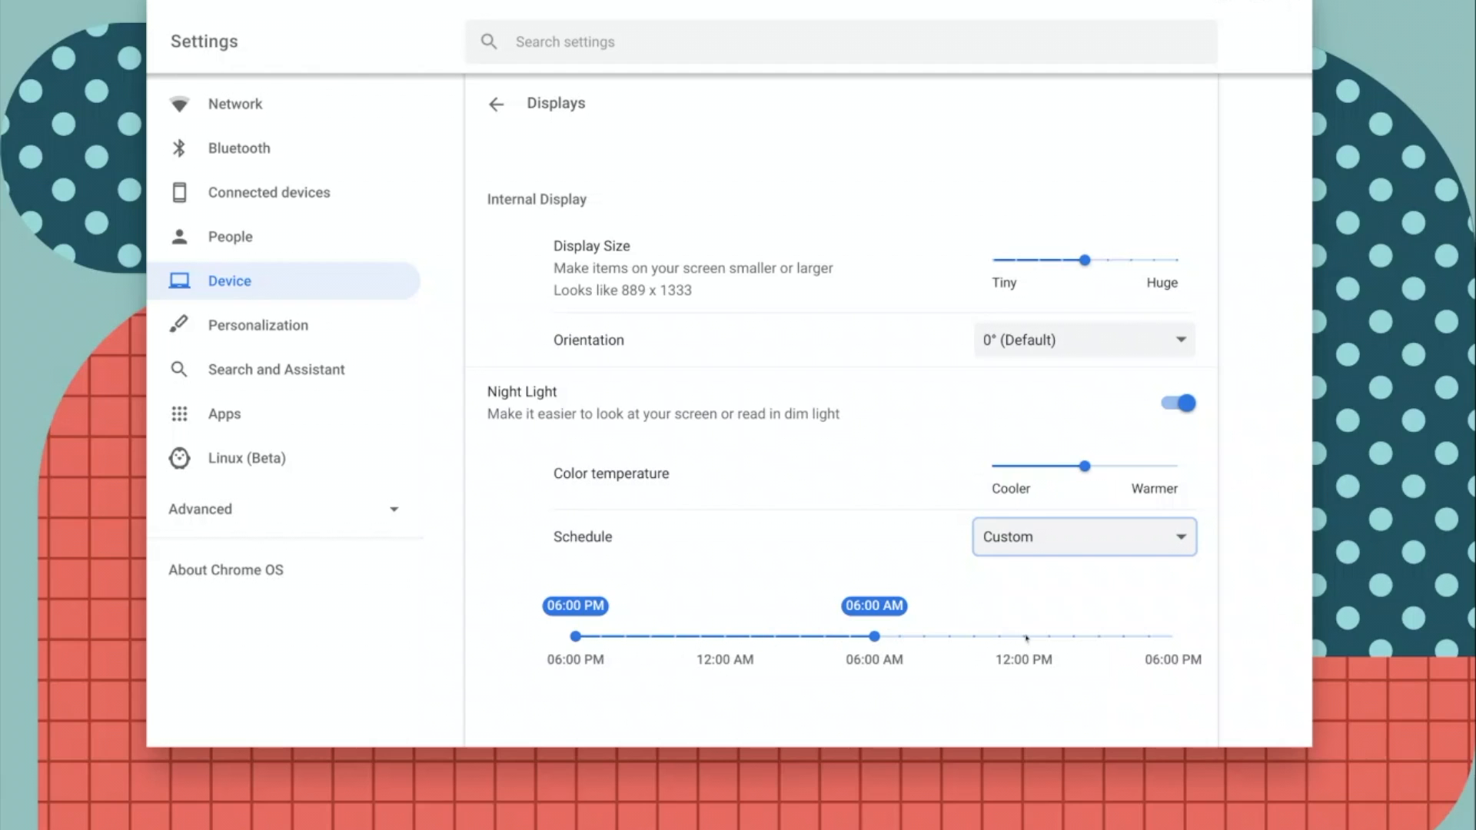
mouse_move(613, 662)
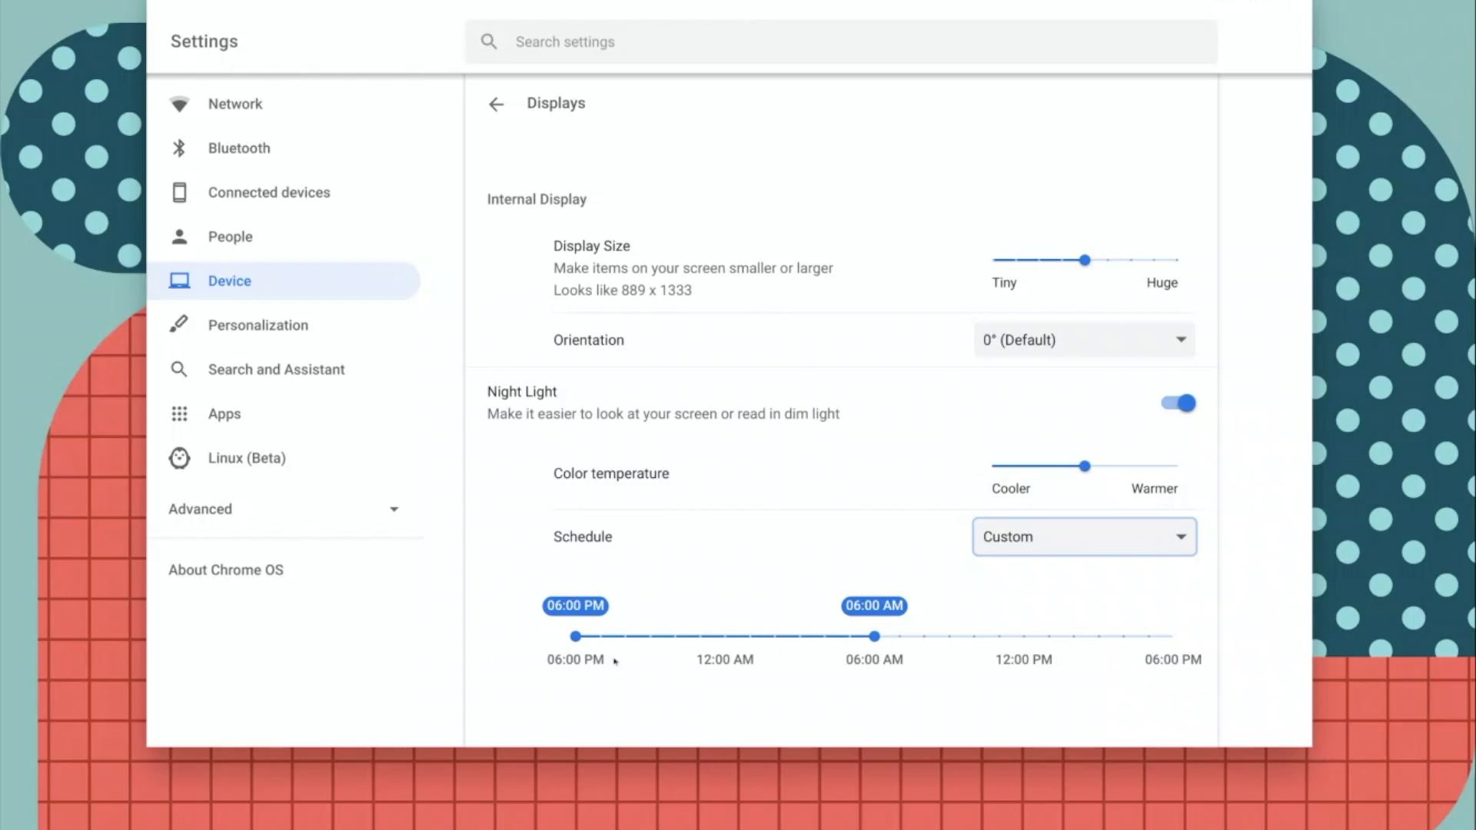
mouse_move(649, 656)
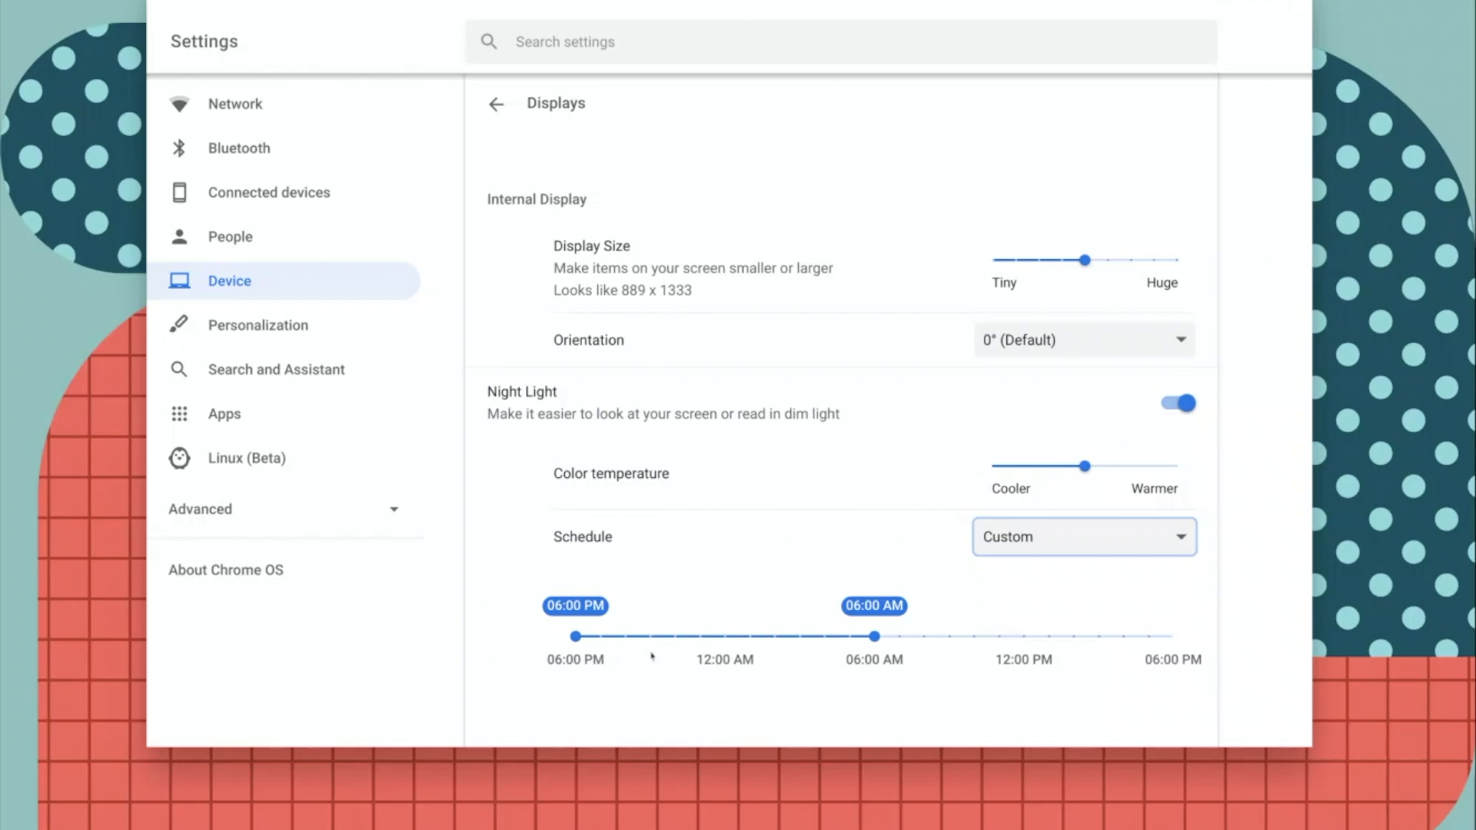
mouse_move(777, 596)
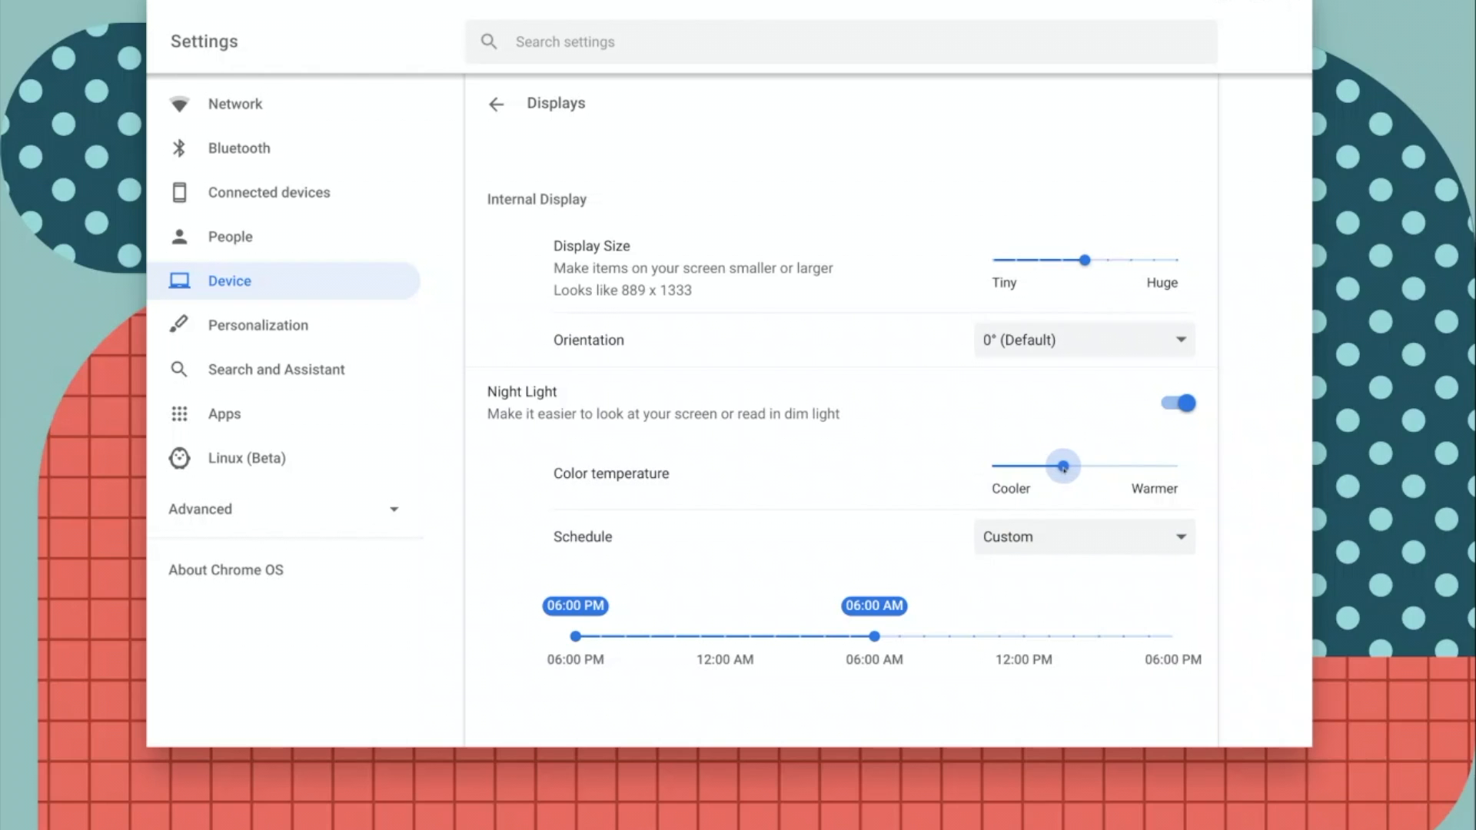
- Slide the Night Light colour temperature slightly toward Warmer
drag(1064, 465, 1120, 465)
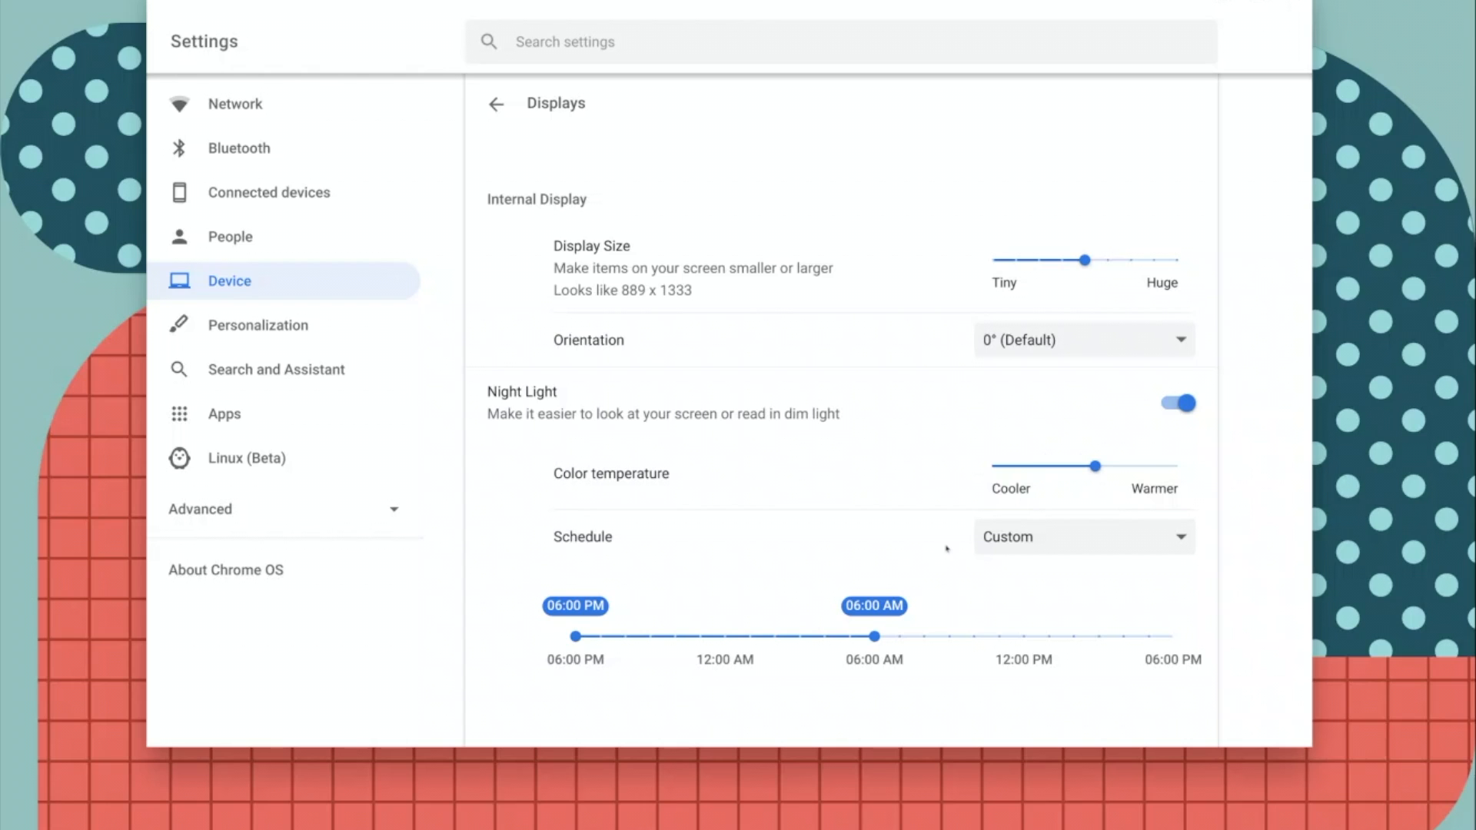
mouse_move(1083, 478)
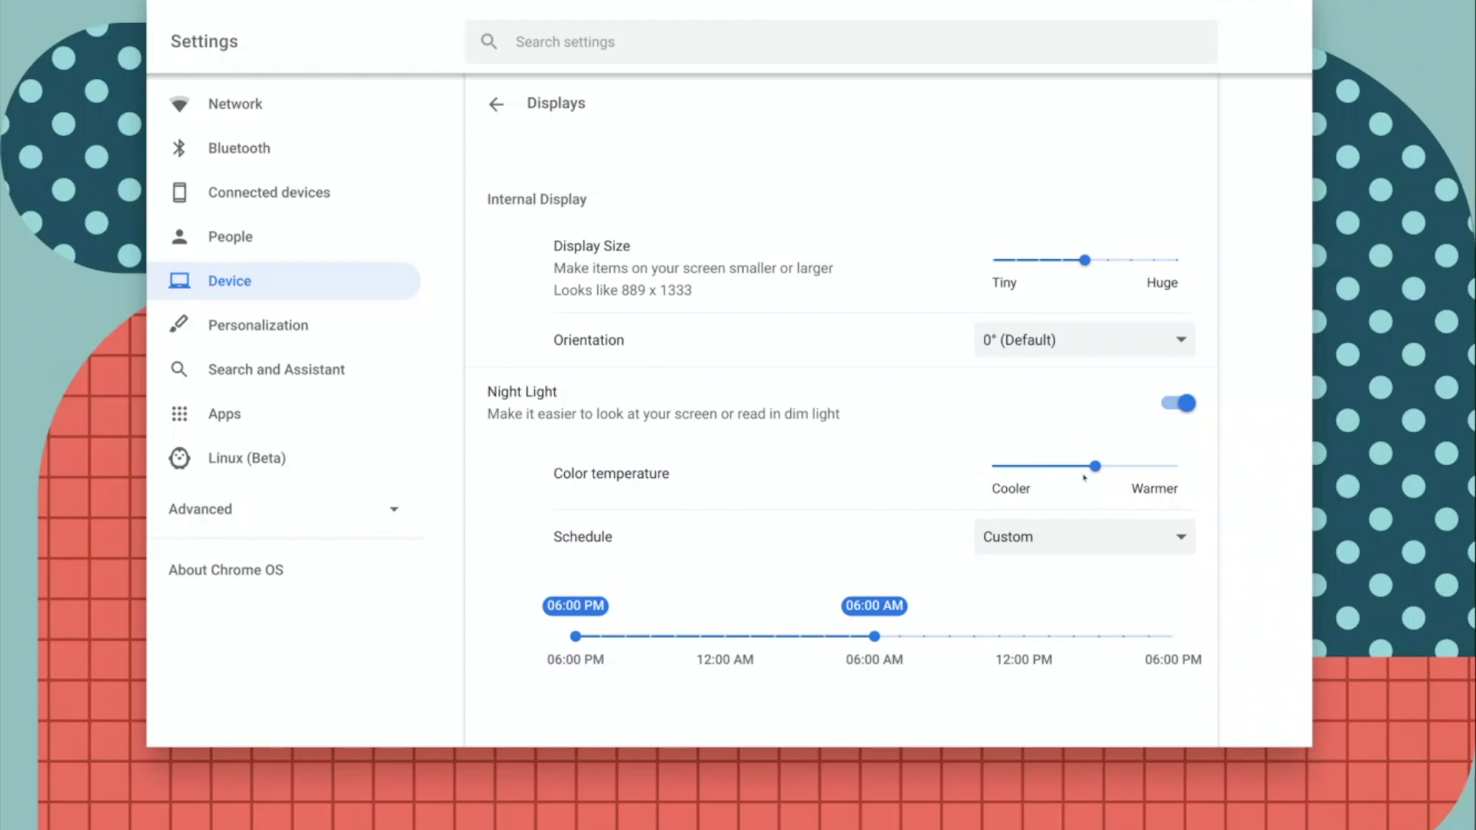
mouse_move(831, 651)
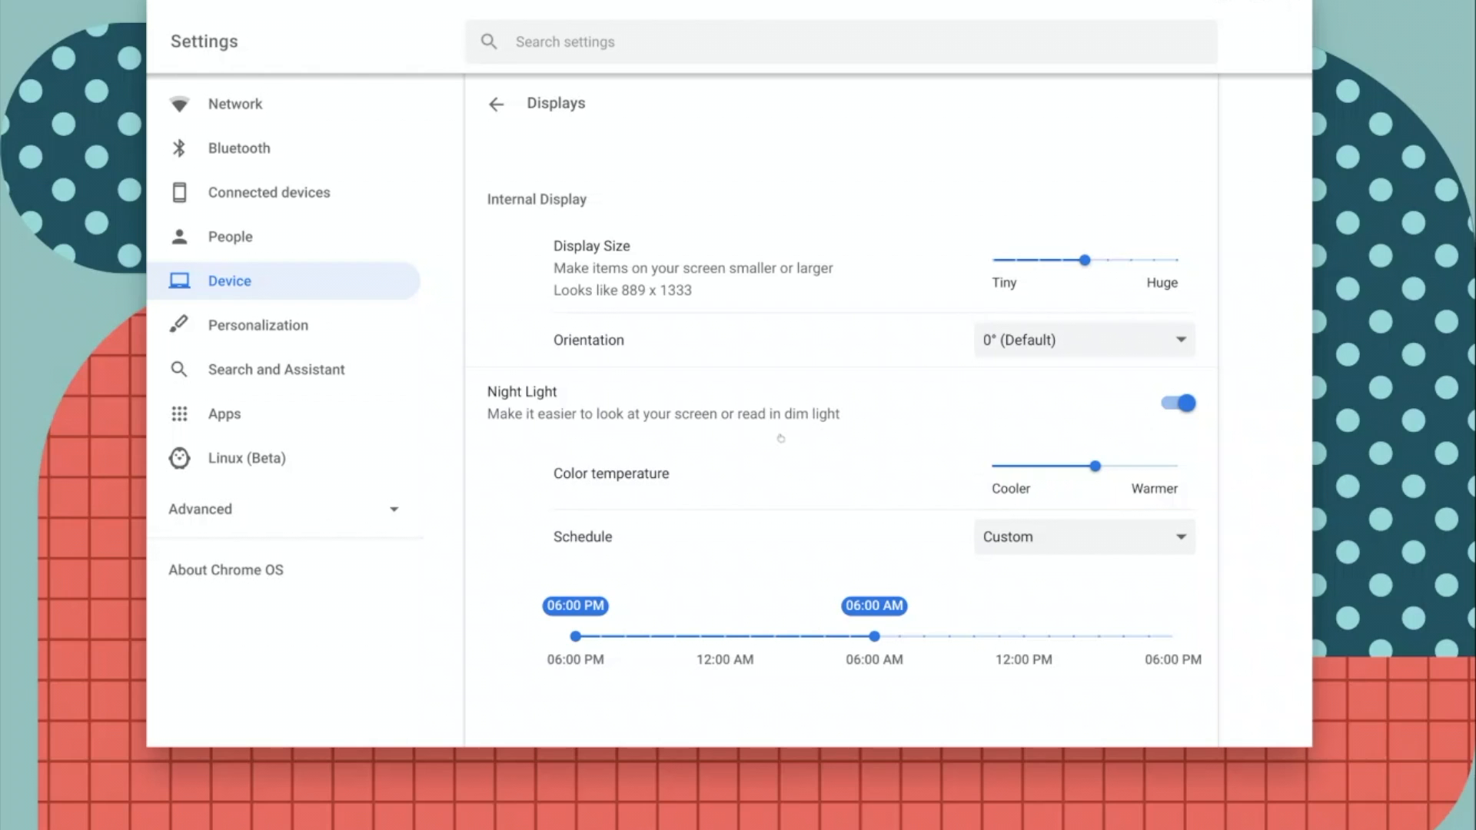
mouse_move(839, 408)
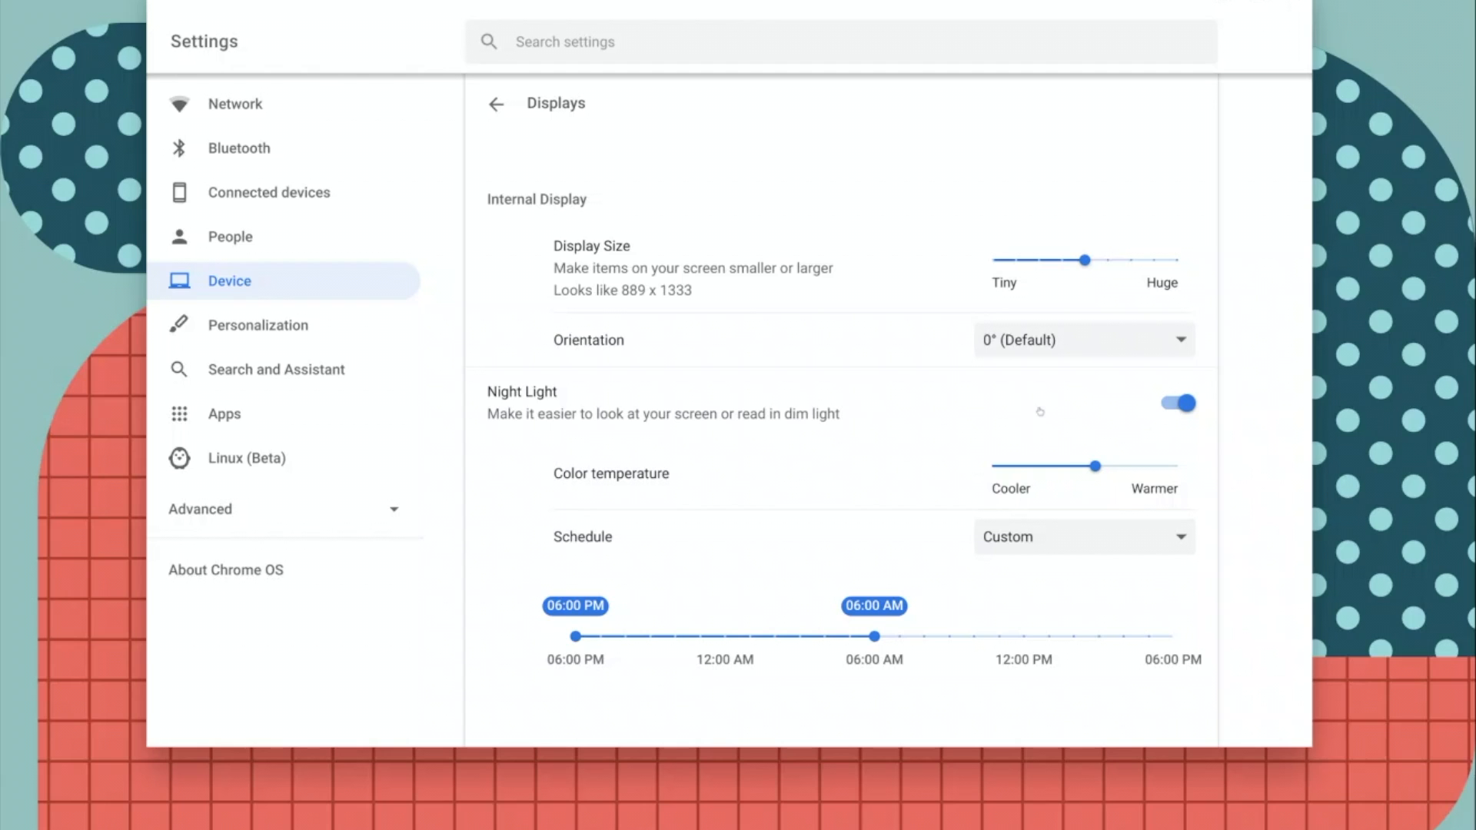
- Switch Night Light off, keeping the Custom 6:00 PM–6:00 AM schedule
click(1177, 403)
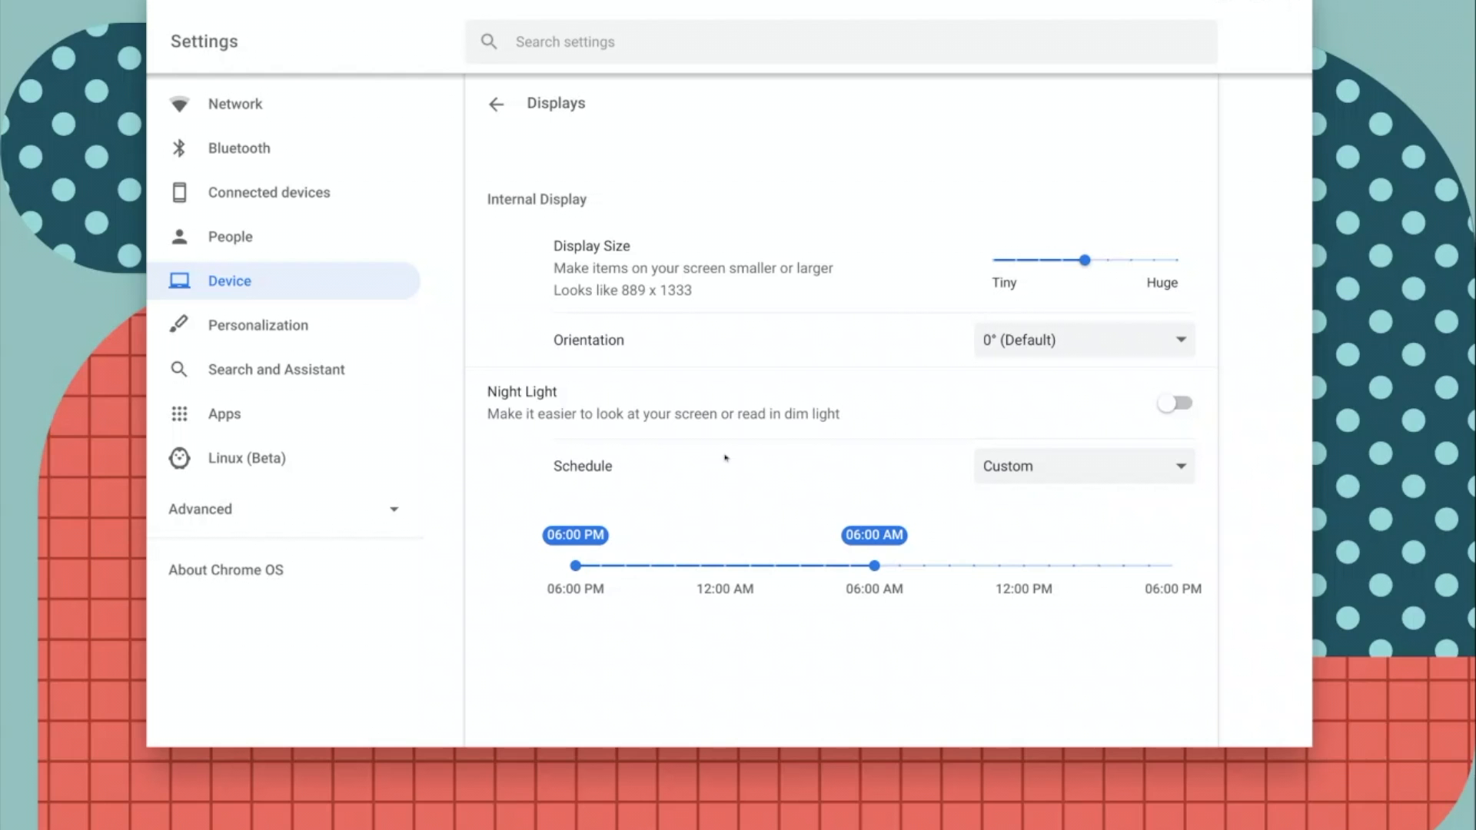
mouse_move(756, 428)
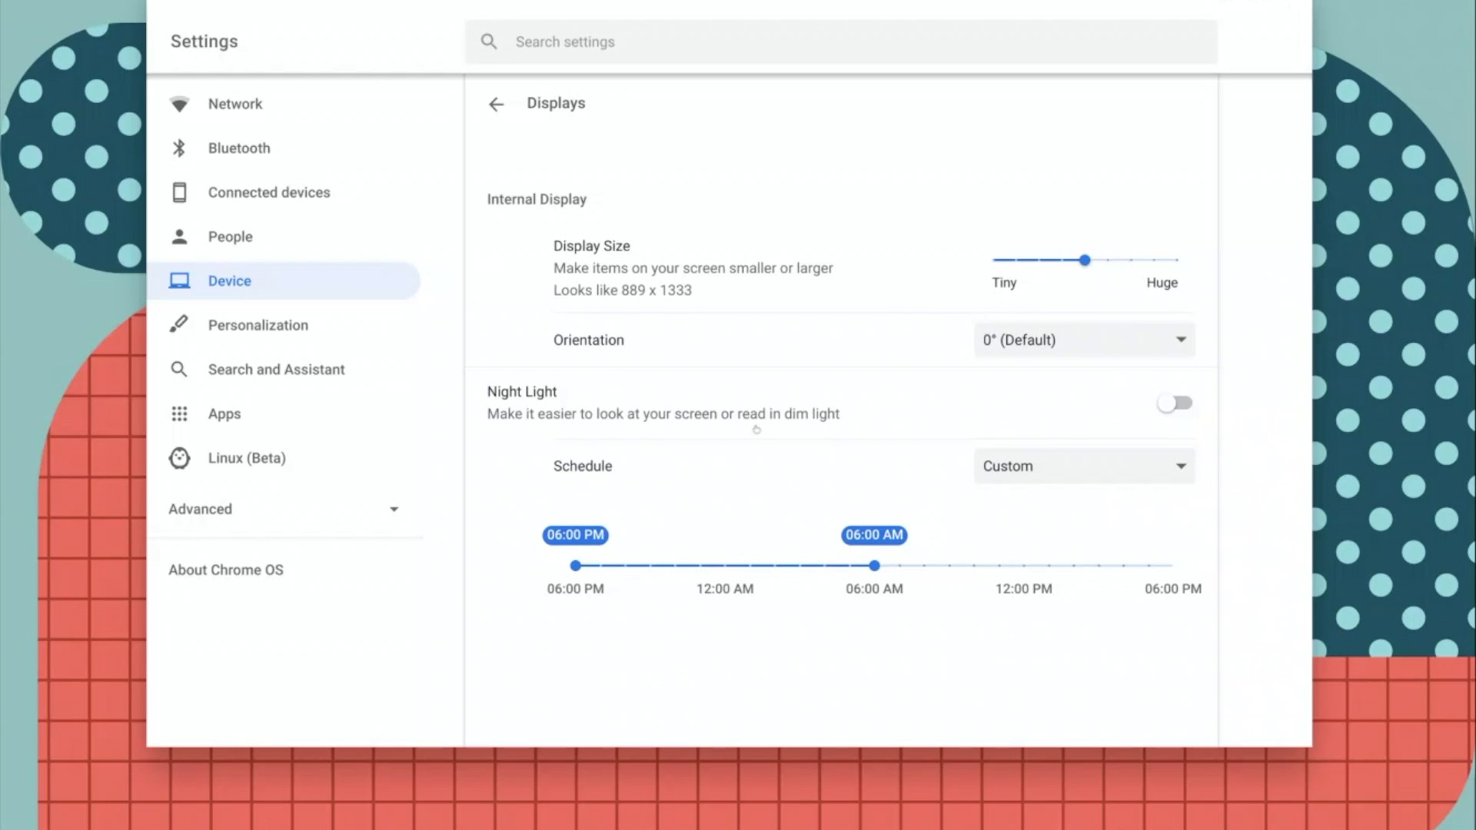